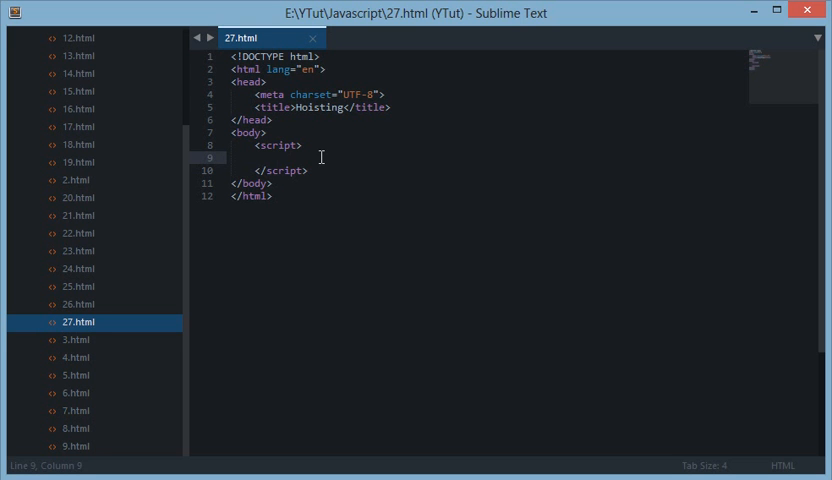
Step: Write var a = 100, myFunction() declaring var a = 200, its call, and console.log(a) // 100
text(function)
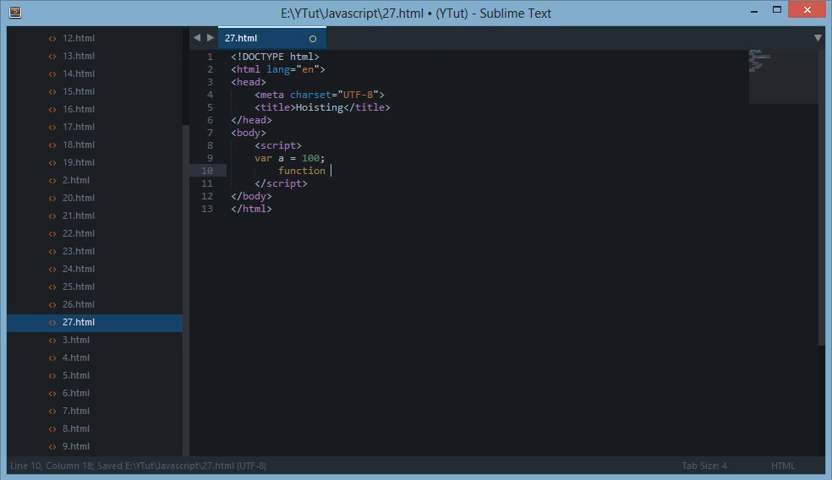
text(myFunction())
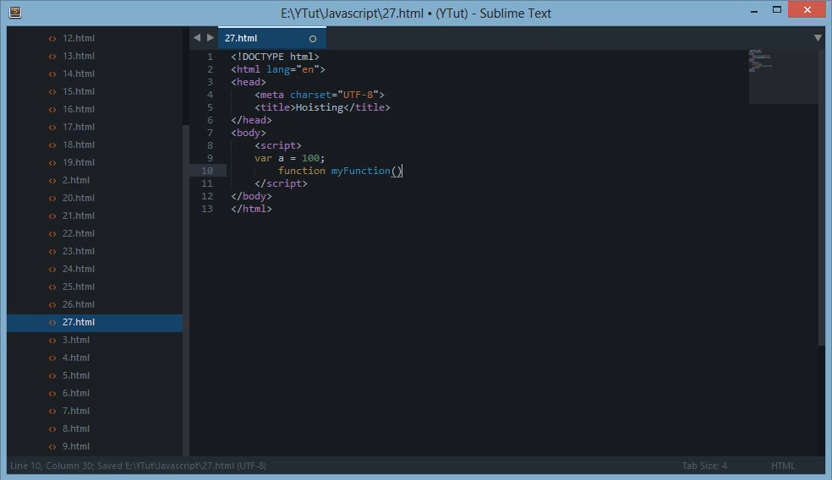
text({)
text(var a = 200;)
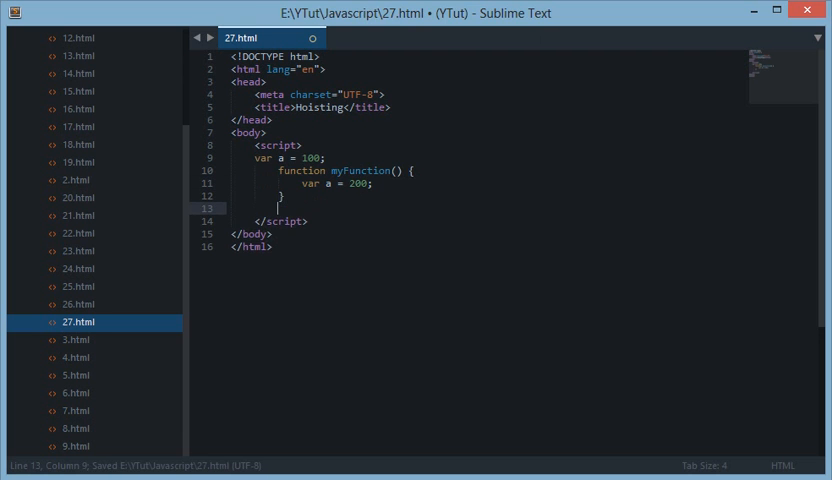
text(myFunction();)
text(console.)
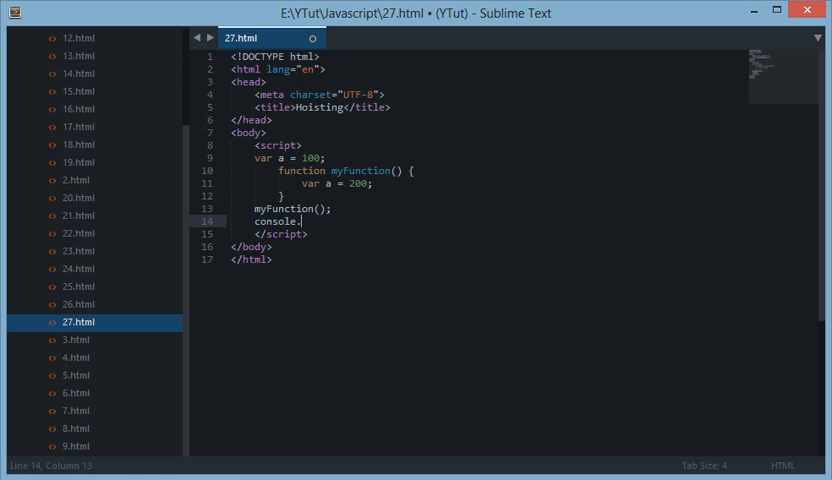
text(log(a); // 100)
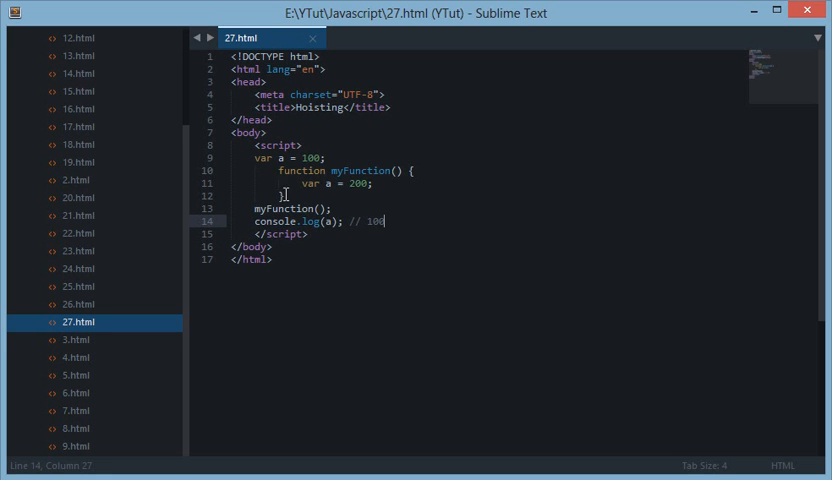
mouse_move(336, 208)
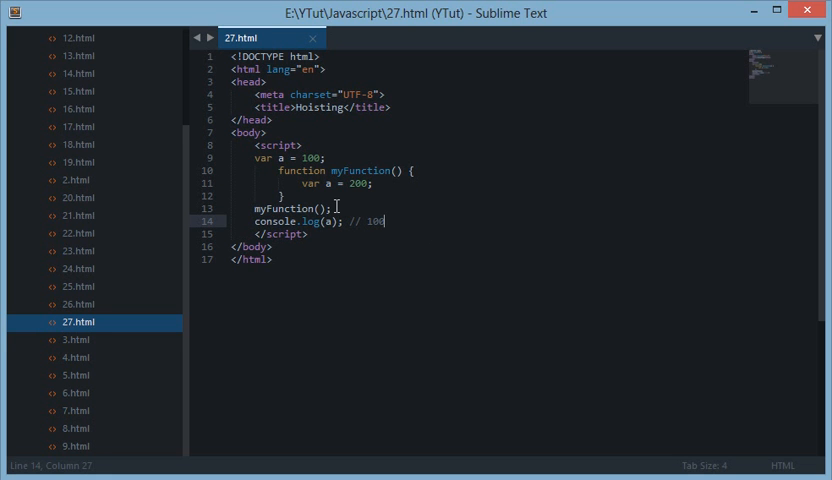
mouse_move(424, 234)
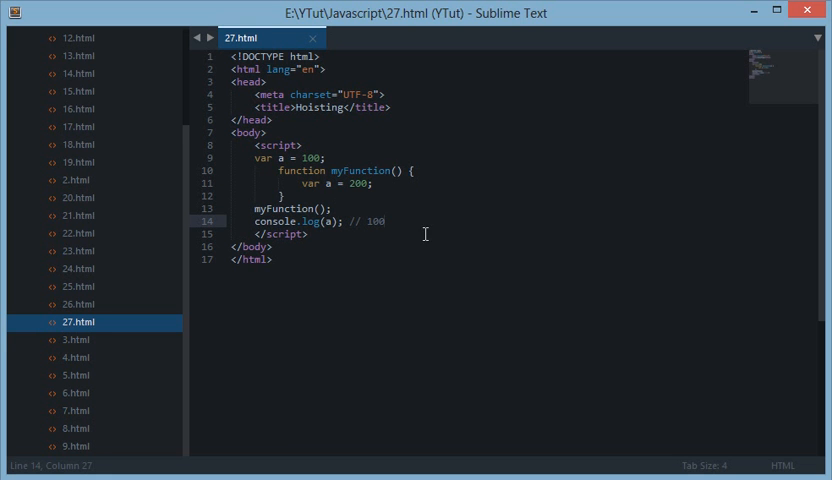
Step: Select and delete the myFunction demo code, leaving the script block empty
drag(232, 158, 384, 220)
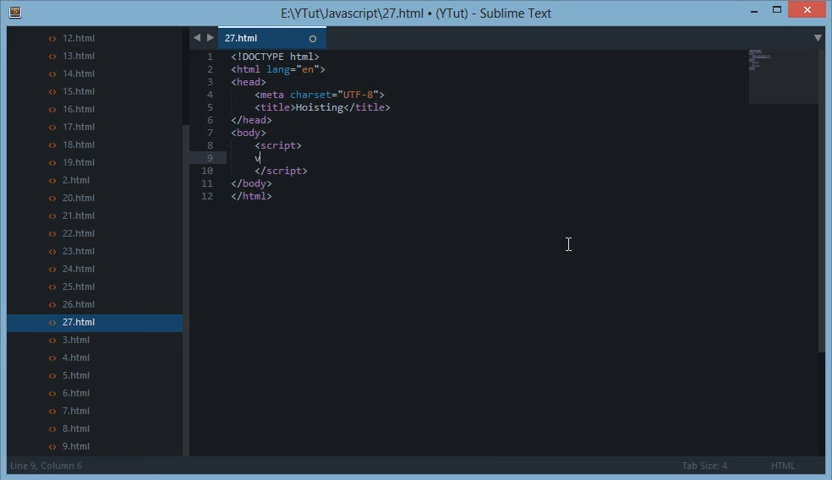
Step: Write var a = 1 and the change() function header with its if(!a) condition
text(var)
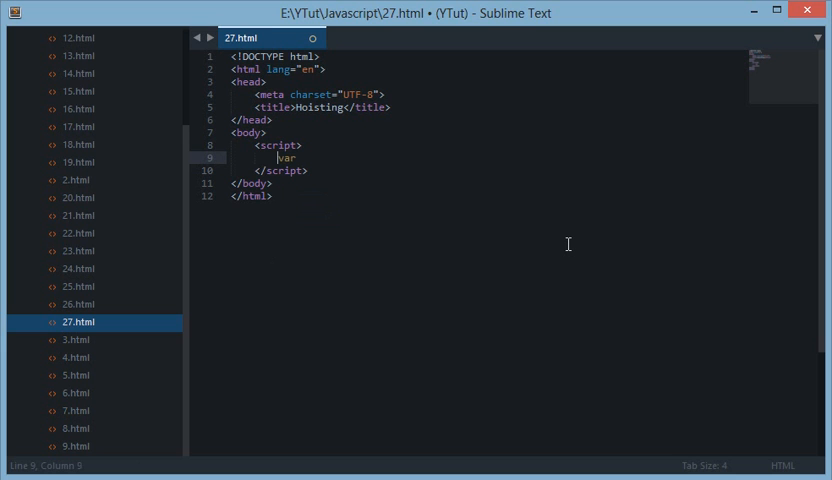
text(a = 1;)
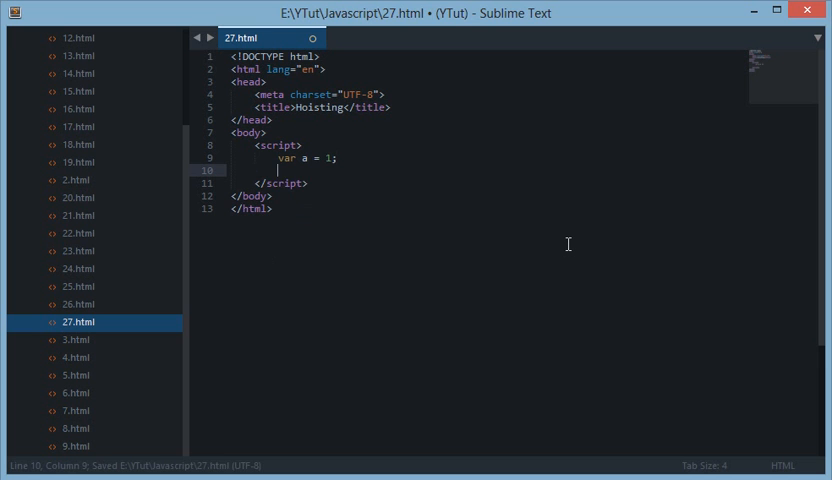
text(function)
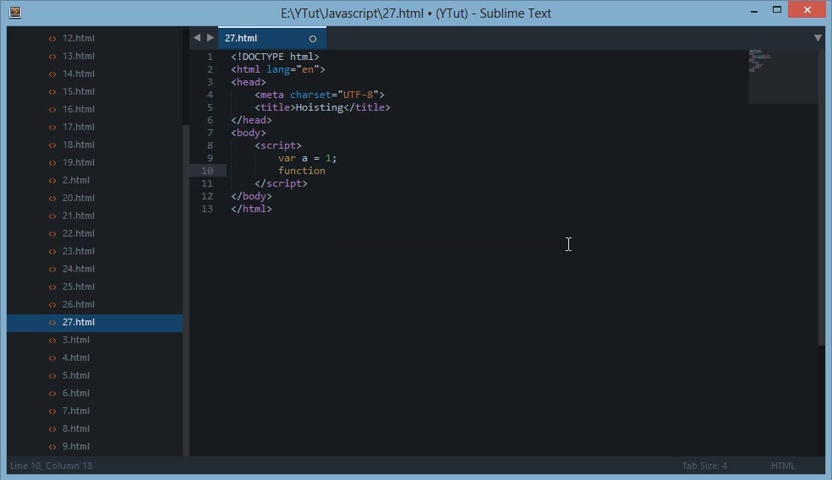
text(change())
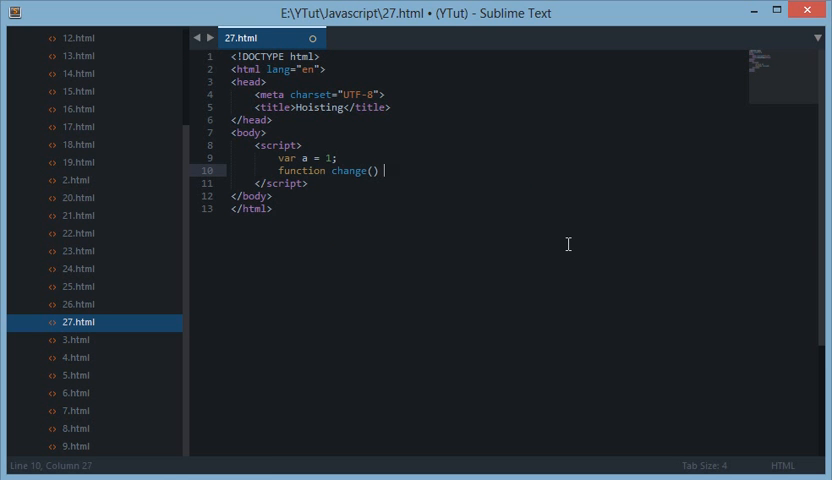
text({)
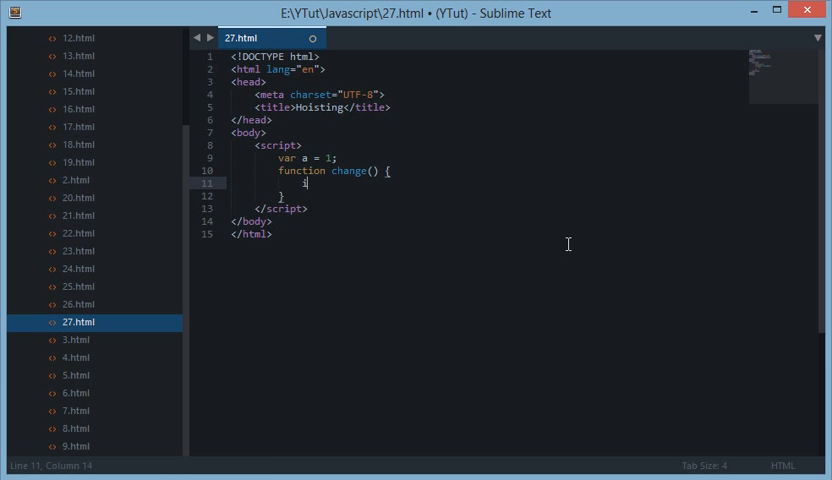
text(if(!a))
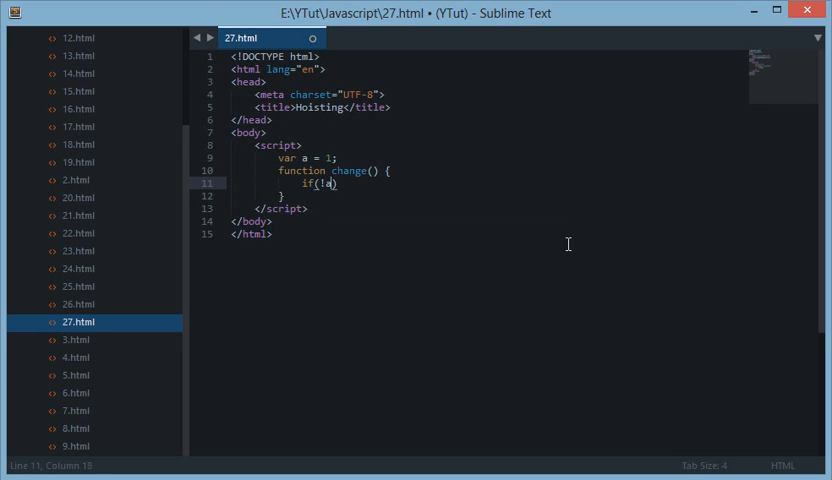
Step: Add var a = 2 inside the if block and alert(a) after it, then save the file
key(enter)
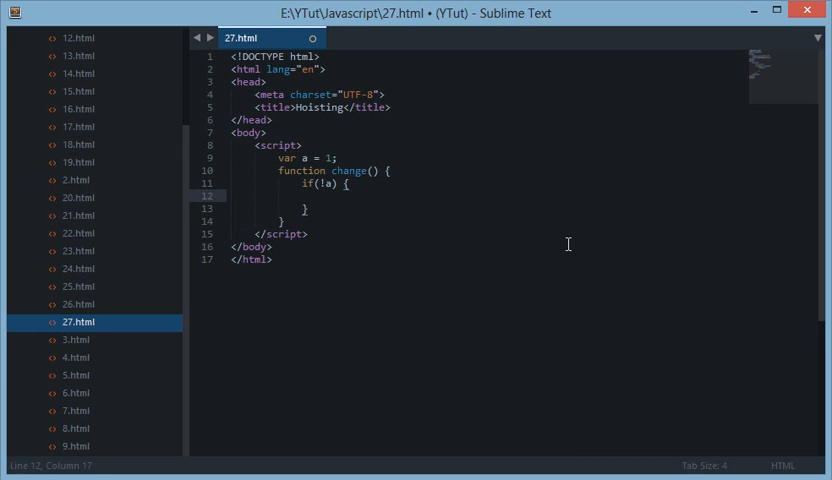
text(var a =)
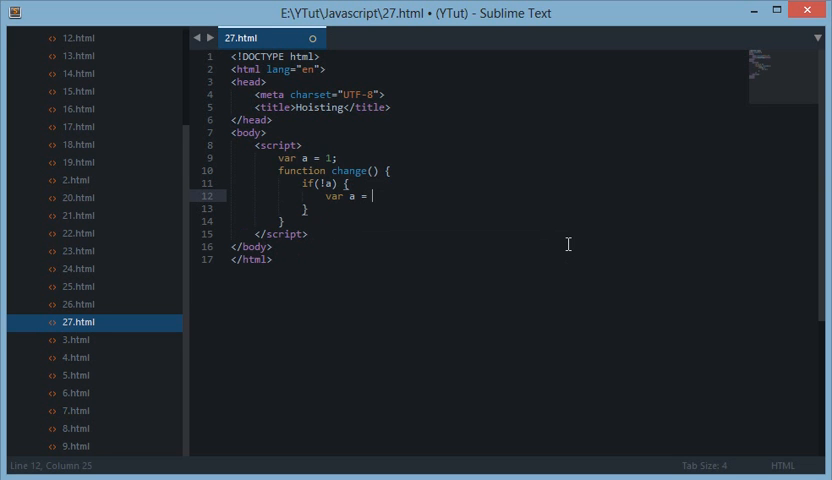
text(2;)
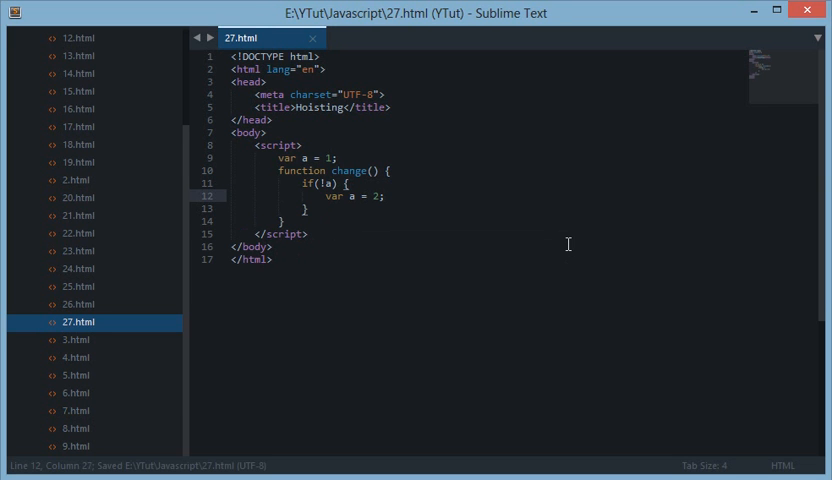
text(alert())
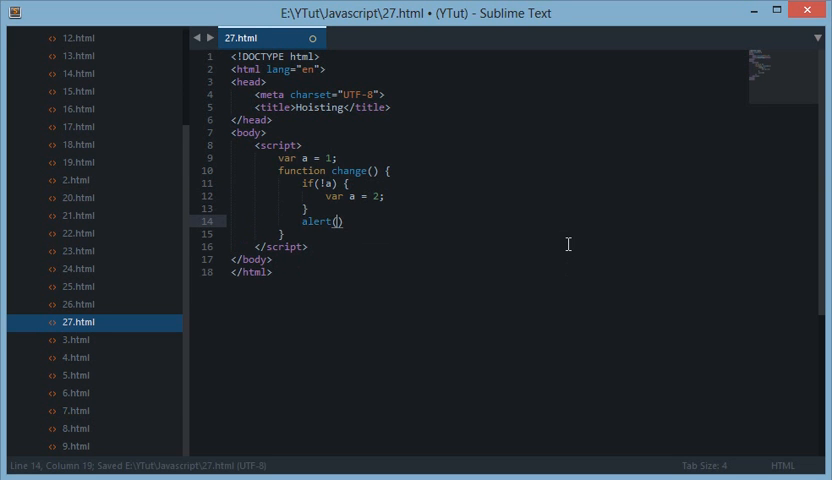
text(a);)
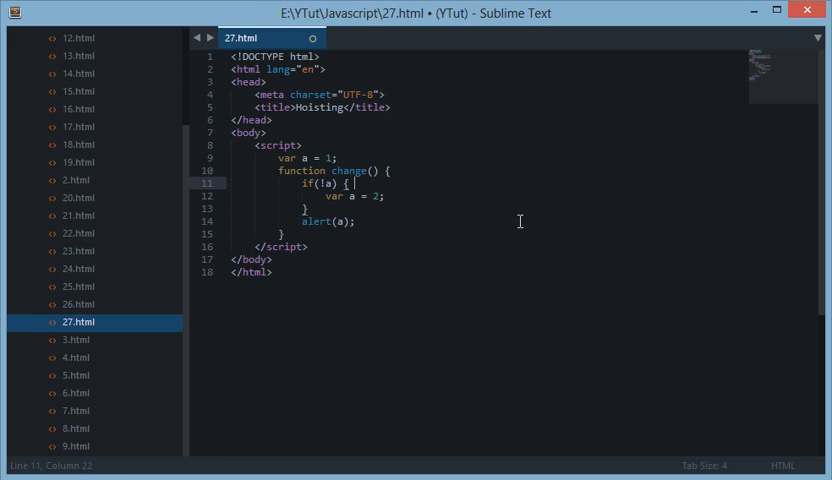
key(ctrl+s)
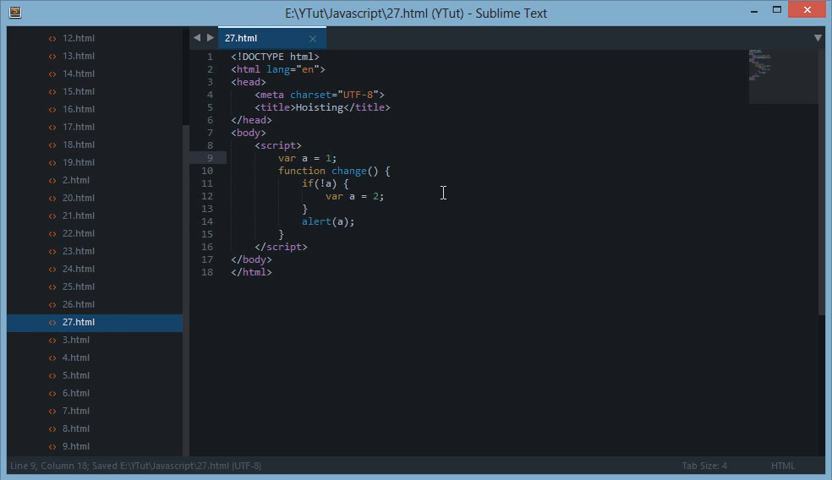
Step: Set the global a to true and comment the if(!a) line with // a == false
text(true)
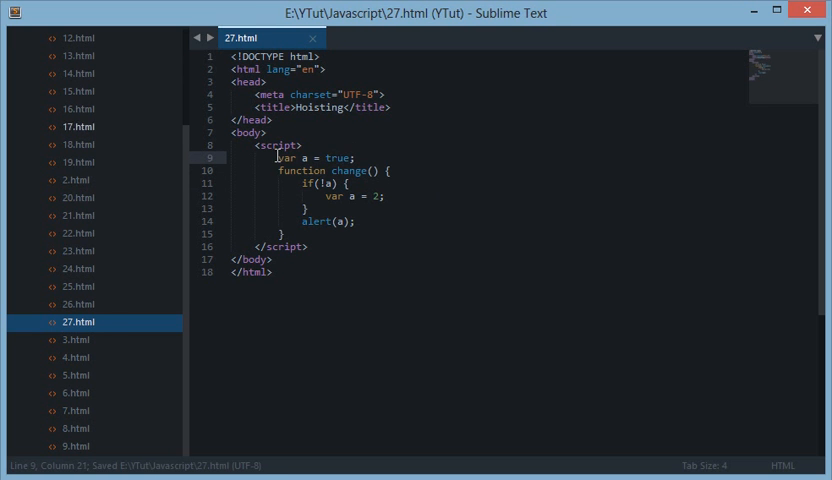
click(390, 188)
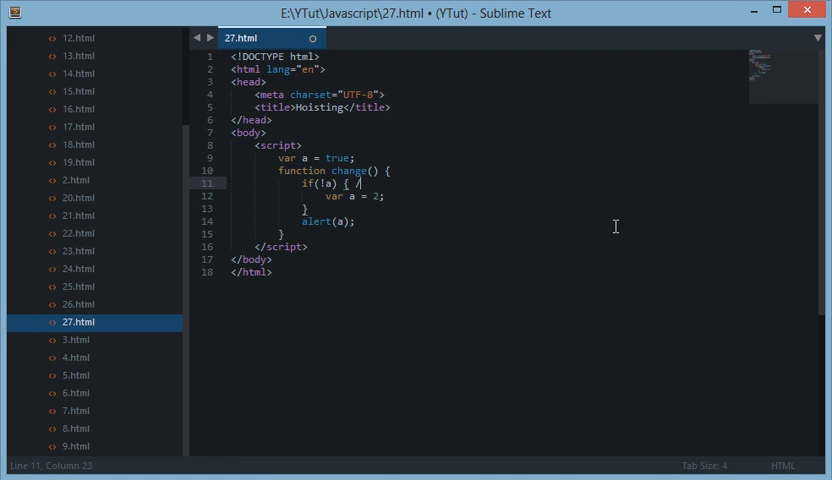
text(/)
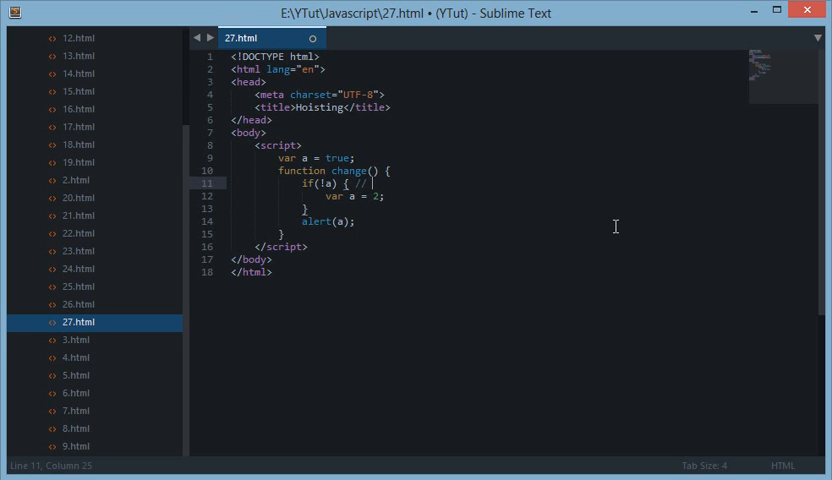
text(a)
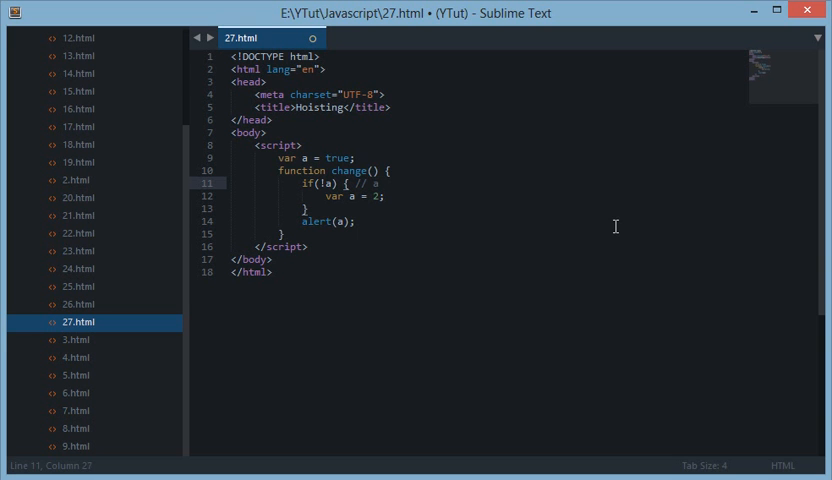
text(== false)
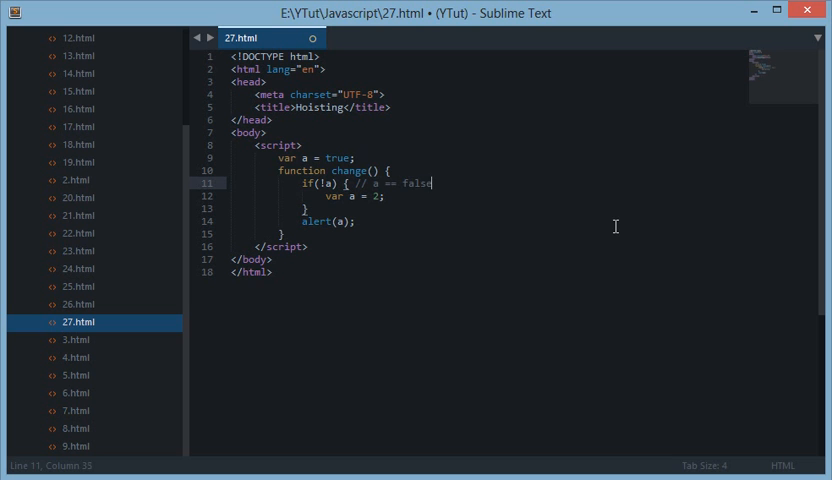
click(384, 196)
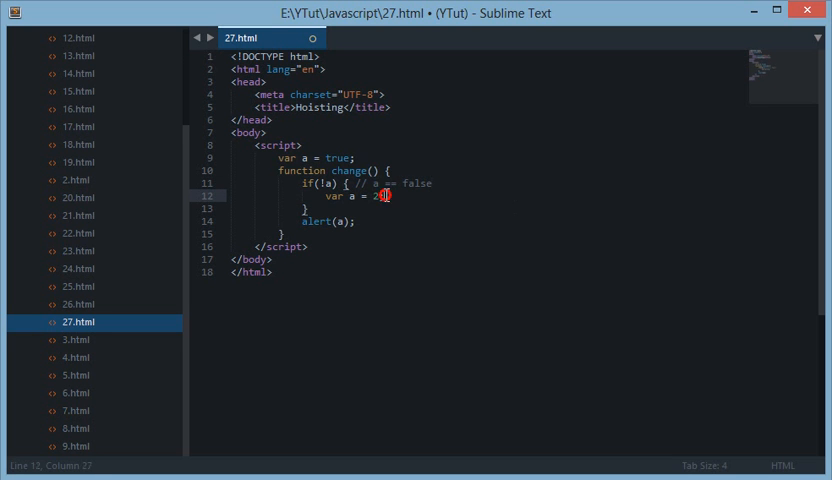
double_click(320, 220)
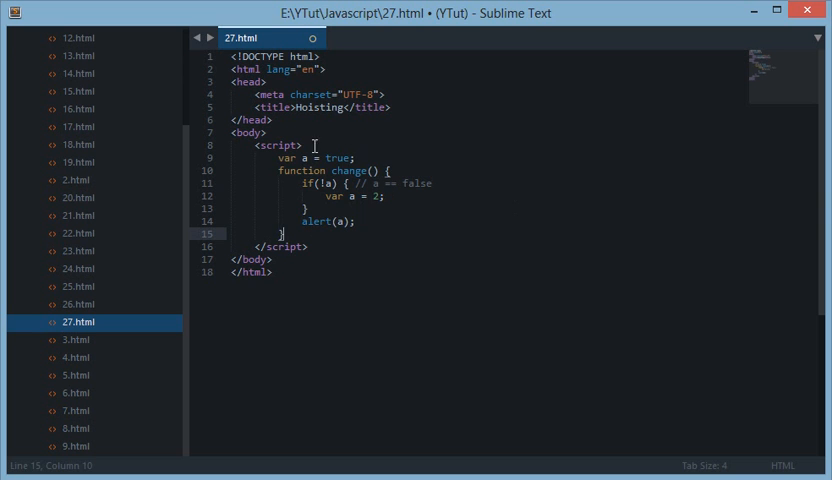
double_click(306, 158)
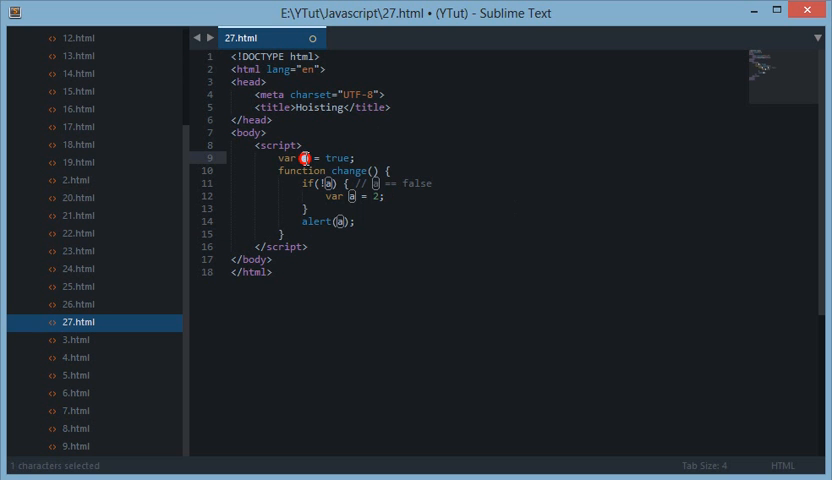
click(318, 184)
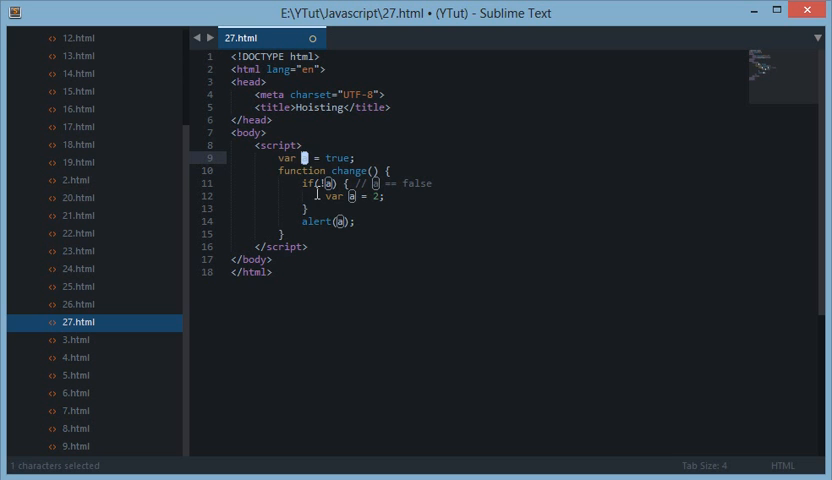
drag(324, 158, 354, 158)
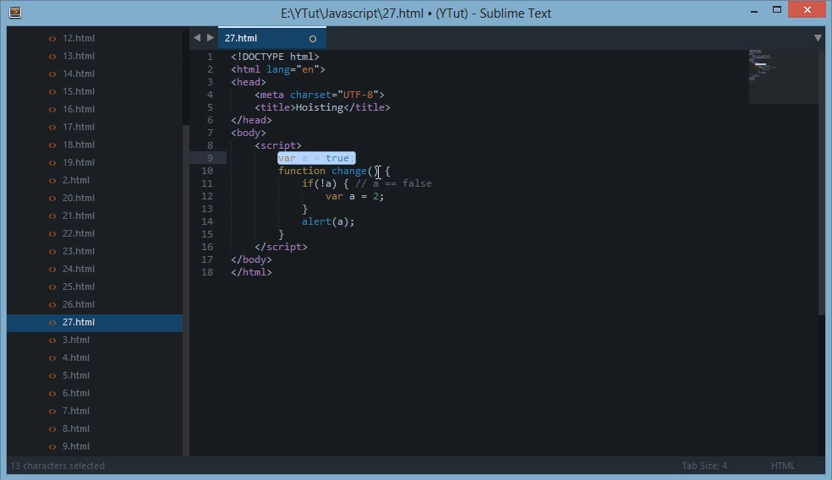
click(338, 230)
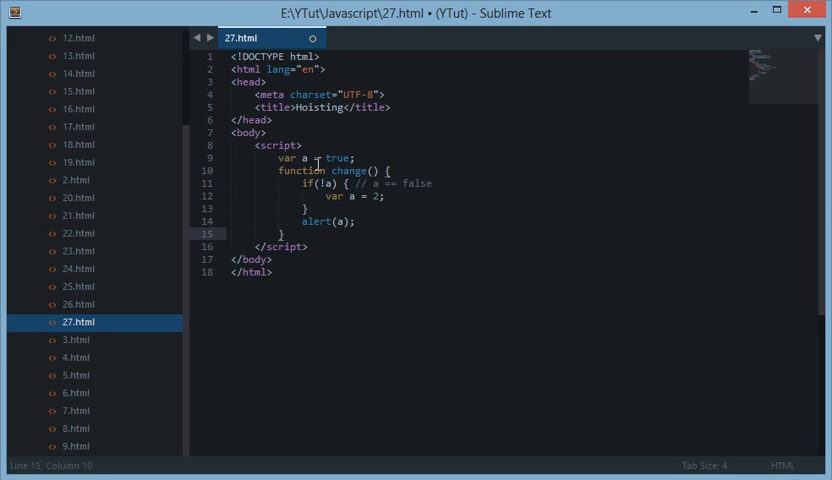
click(368, 252)
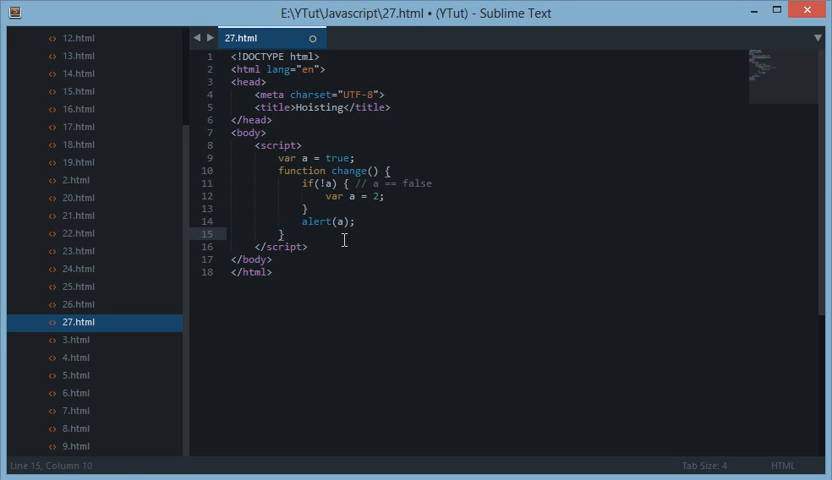
key(ctrl+s)
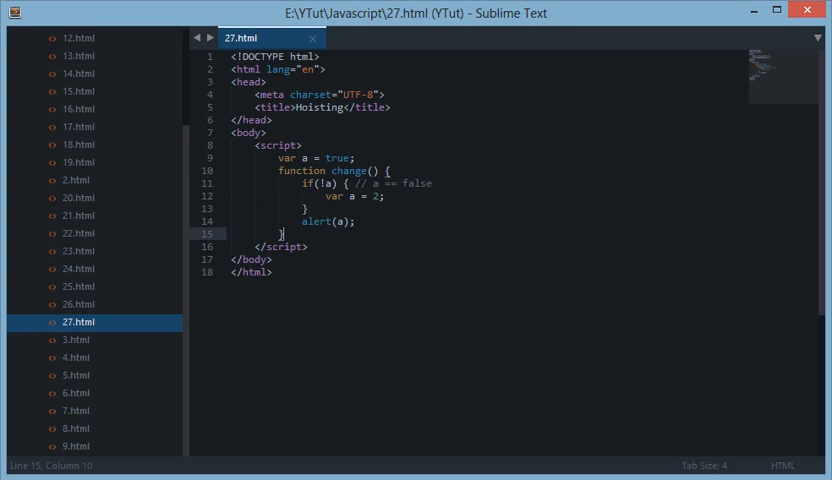
Step: Call change() after its definition and run 27.html in the browser, seeing alert 2 twice
text(chan)
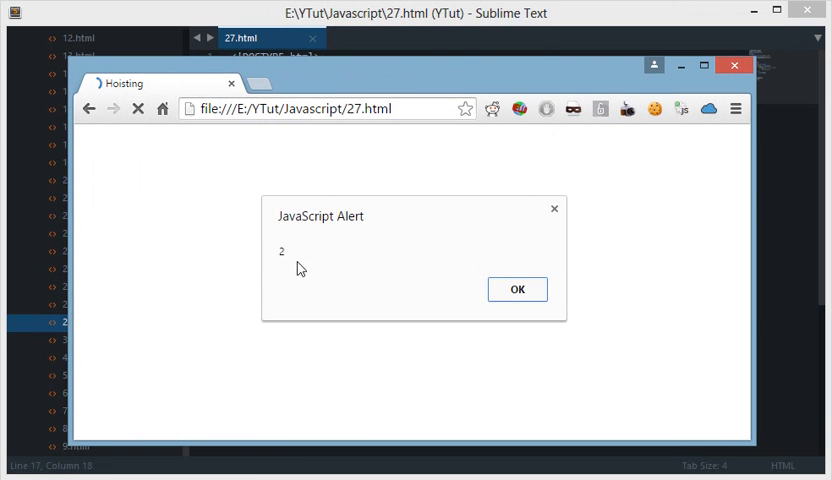
click(516, 288)
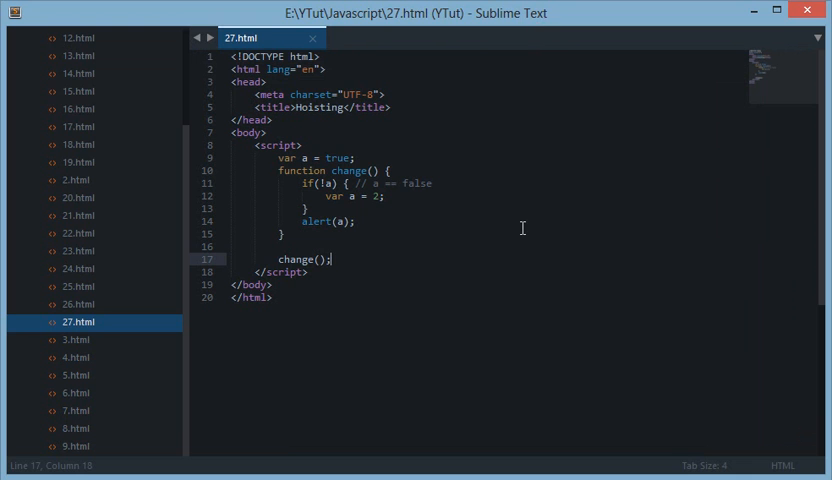
click(356, 220)
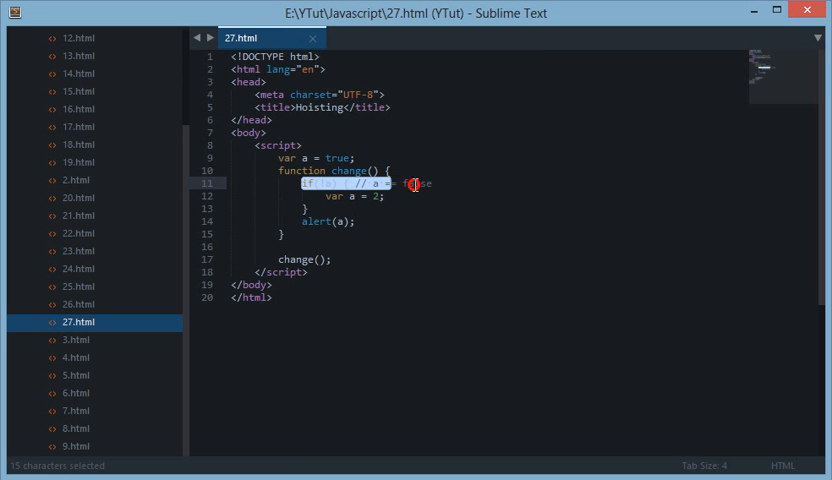
click(348, 220)
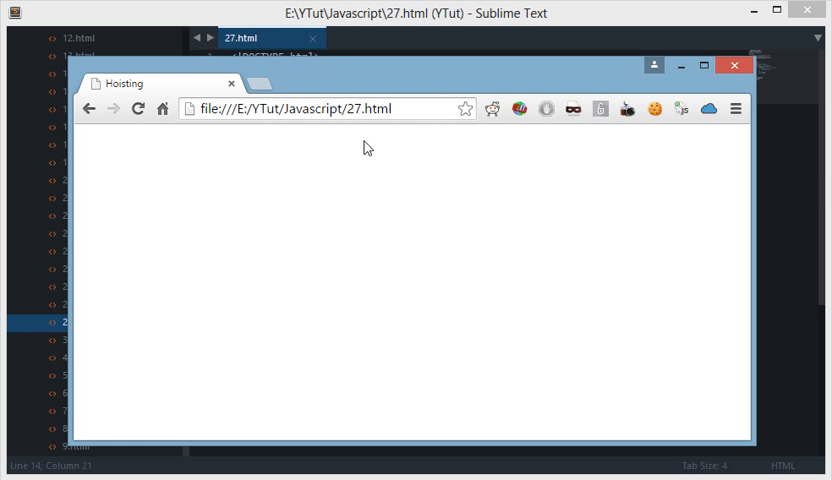
click(140, 108)
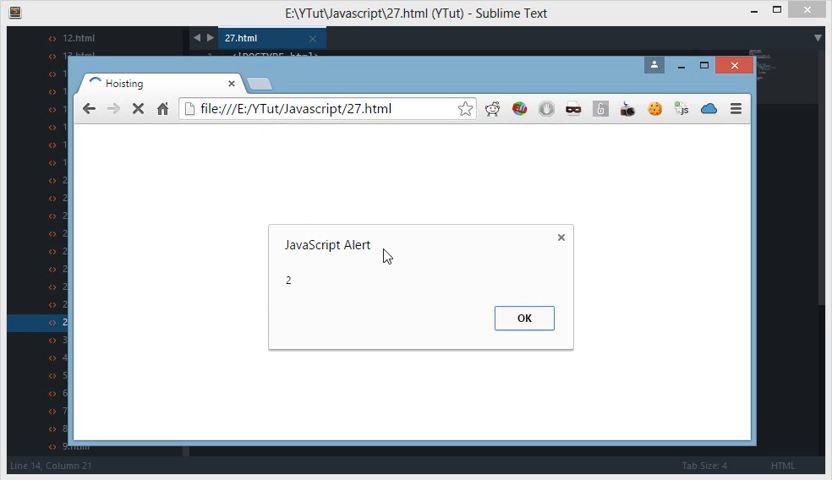
click(524, 316)
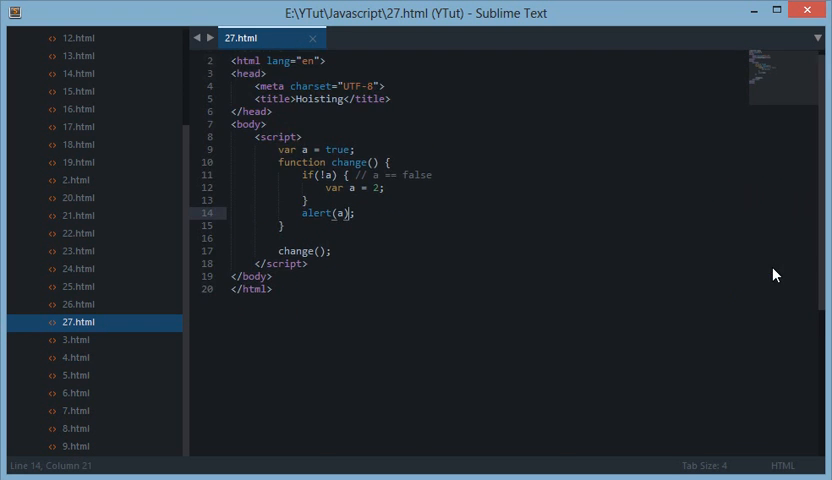
Step: Write a rewritten change() below: var a = true, then var a; if(!a){ a = 2; } alert(a)
double_click(310, 258)
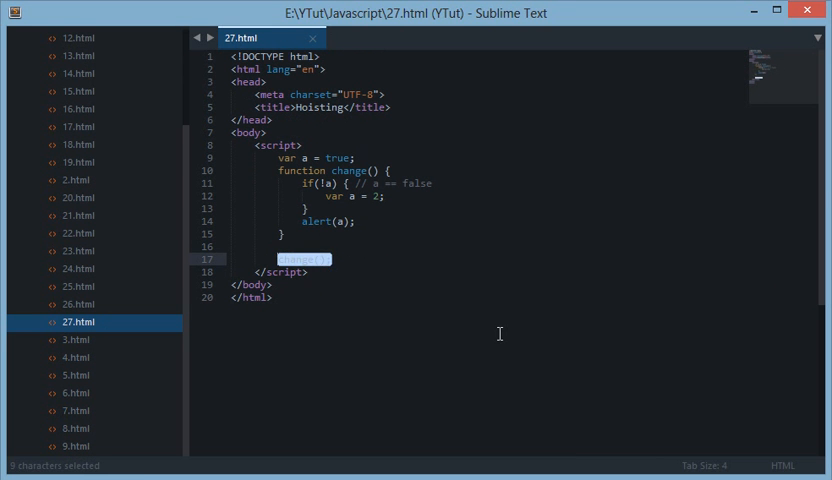
text(var a = true;)
text(function change)
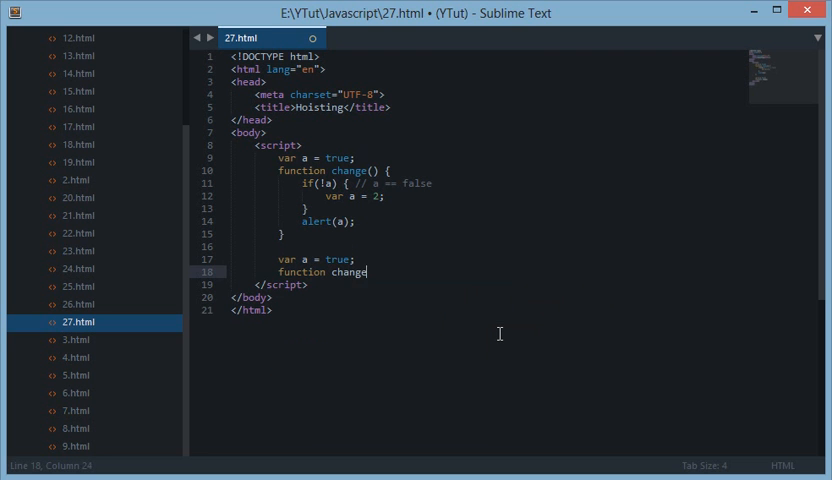
text(() {)
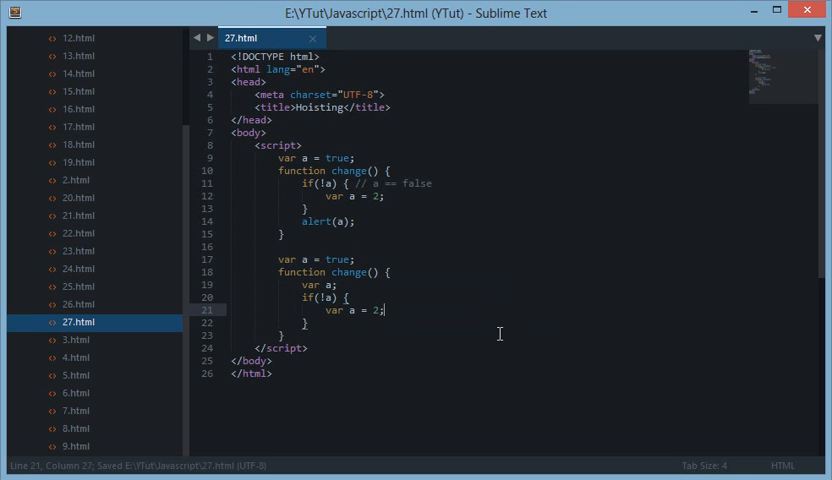
drag(280, 272, 384, 322)
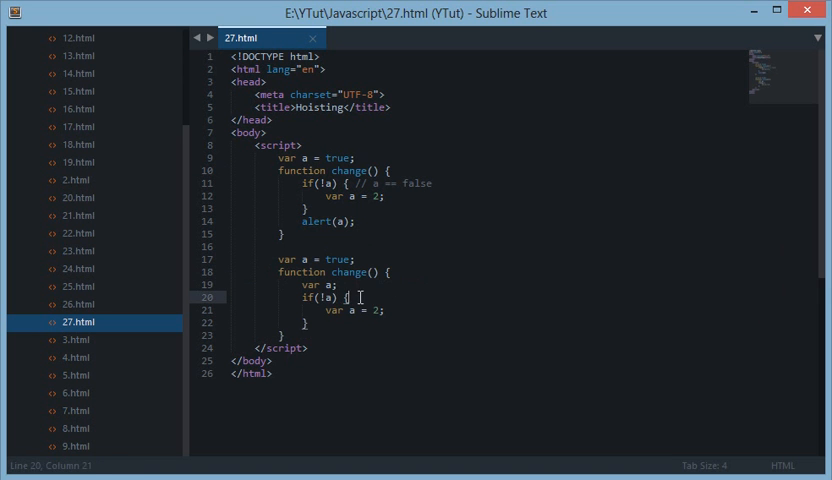
double_click(322, 298)
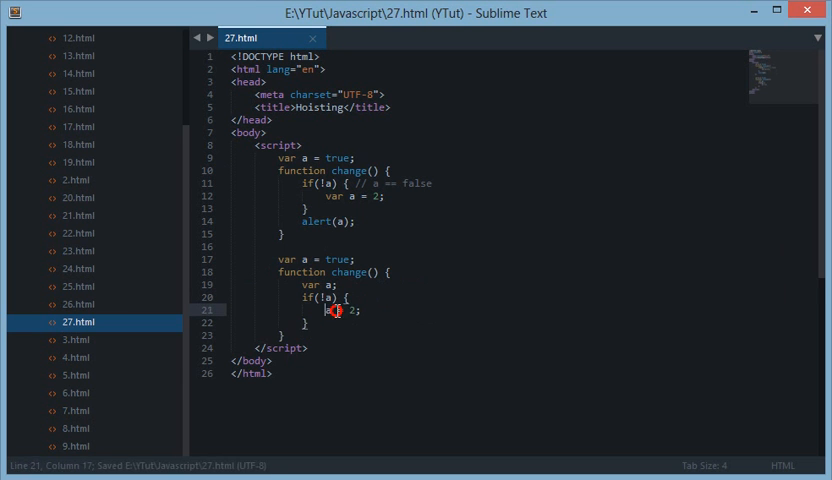
text(ald)
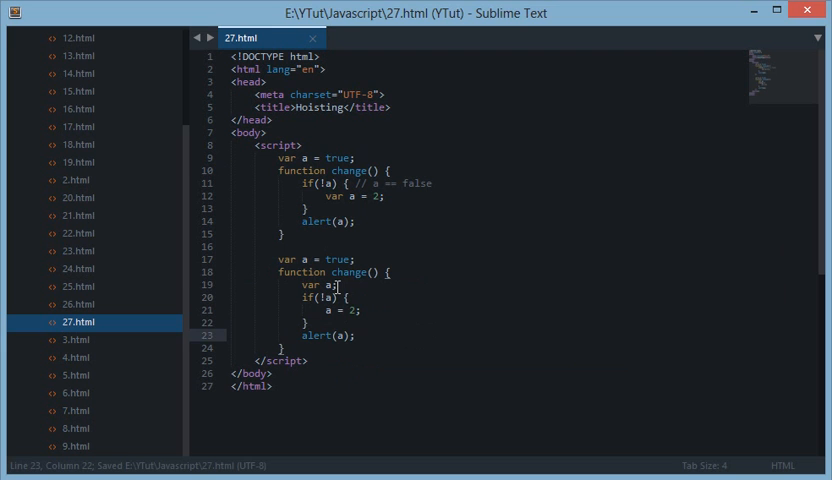
click(340, 284)
text( //)
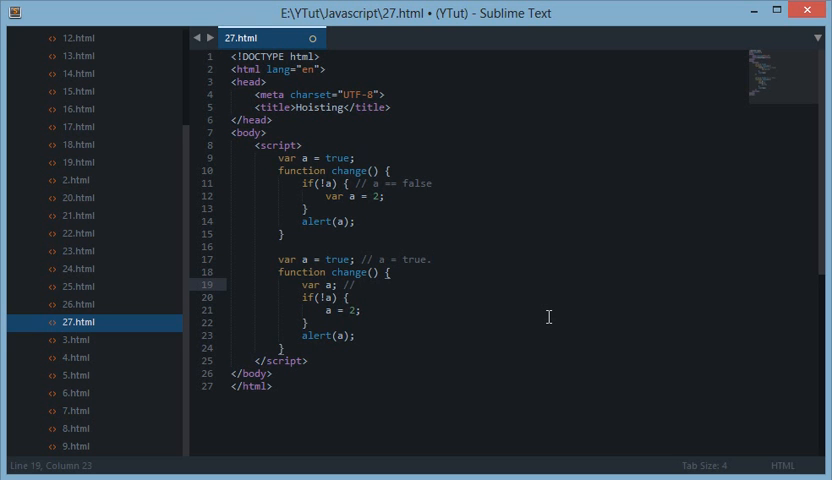
Step: Comment the outer var a as a = true and the hoisted var a as a is undefined
text(a)
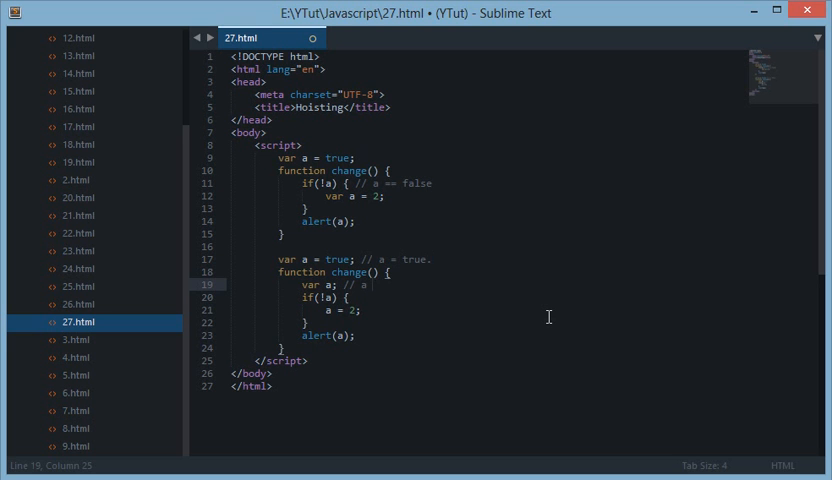
double_click(328, 272)
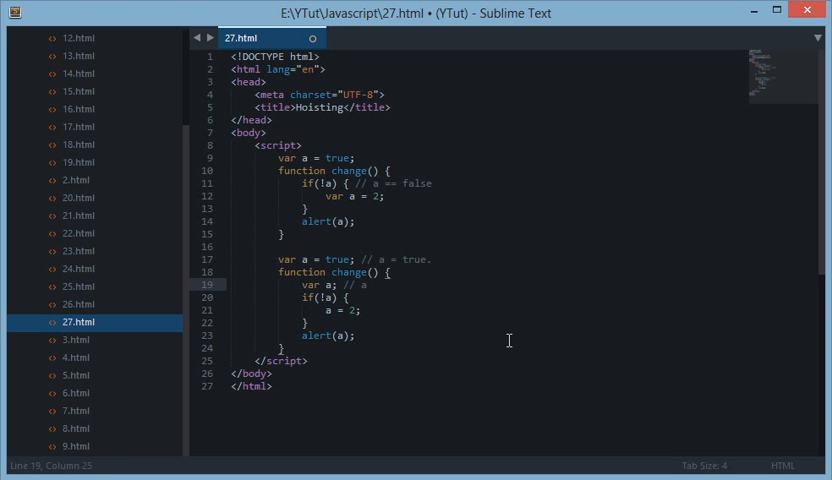
text(is undefined)
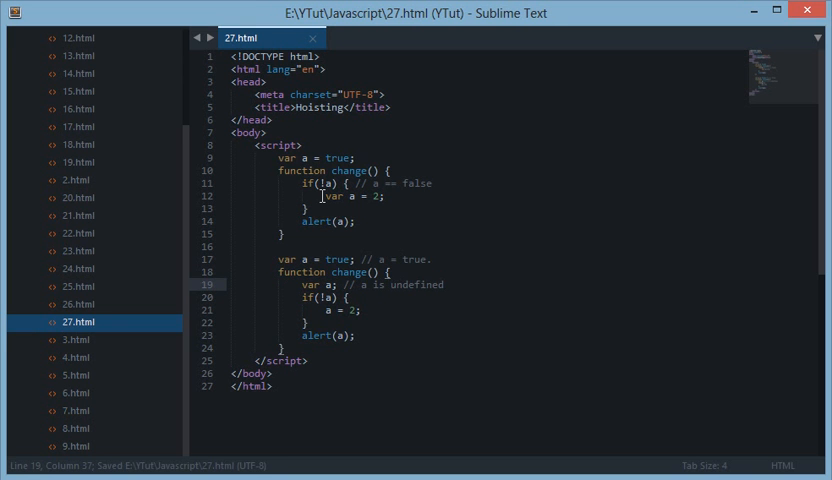
double_click(336, 196)
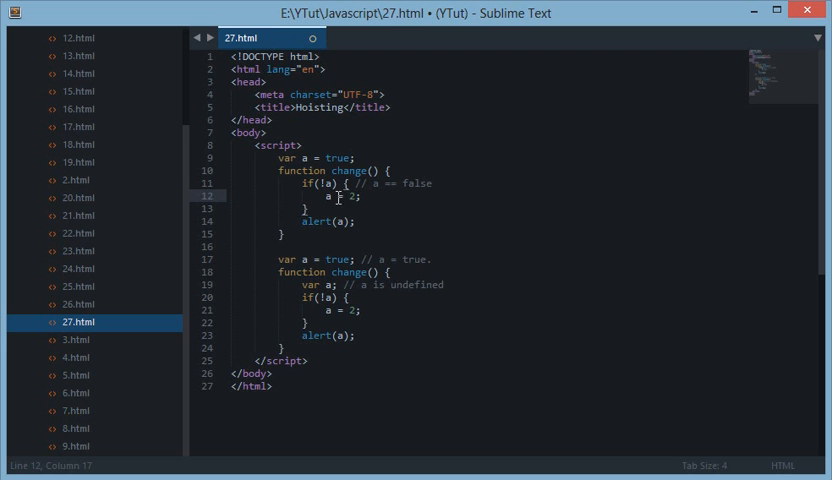
mouse_move(336, 196)
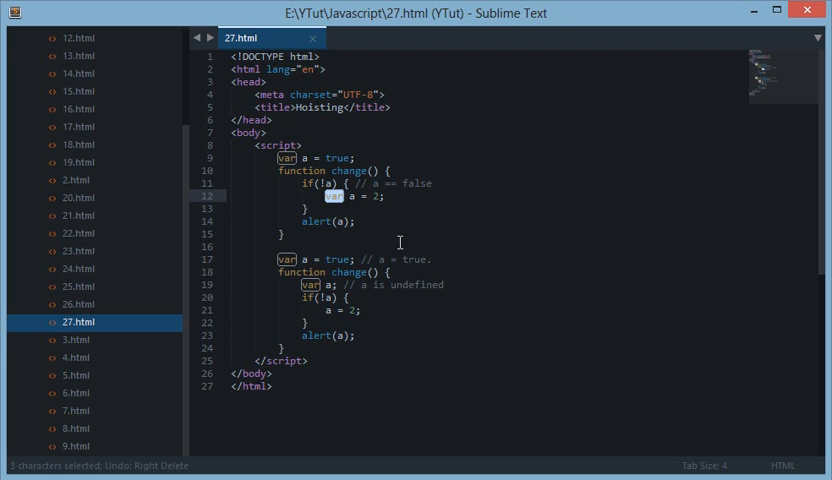
Step: Save and start a // a comment beside var a = 2 in the original change()
key(ctrl+s)
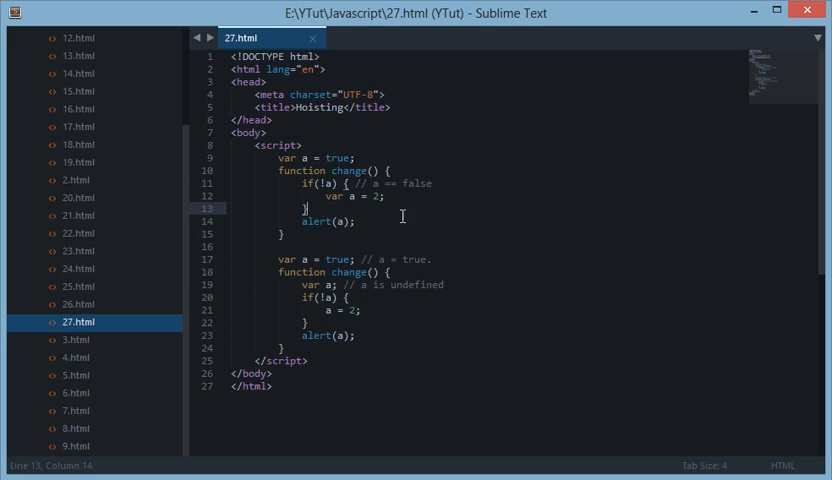
mouse_move(400, 196)
text( // -)
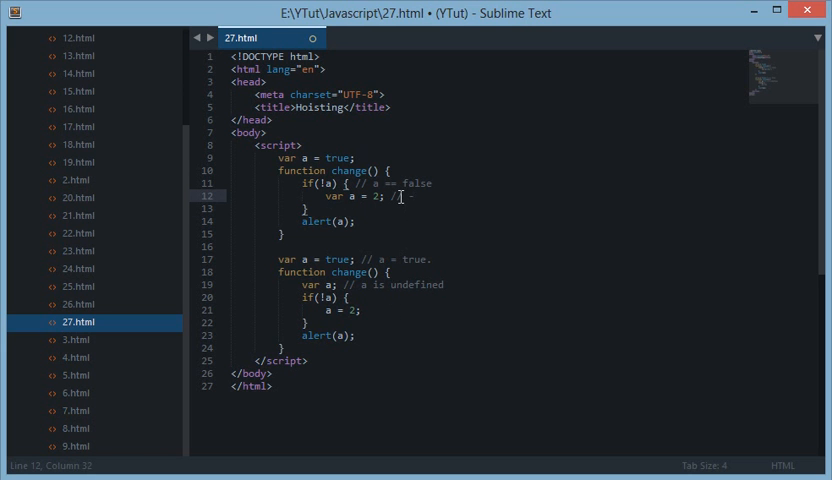
key(ctrl+s)
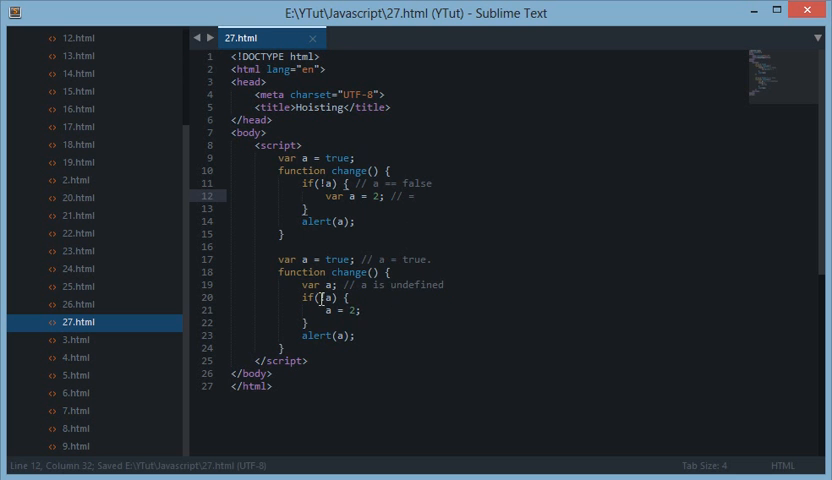
click(316, 336)
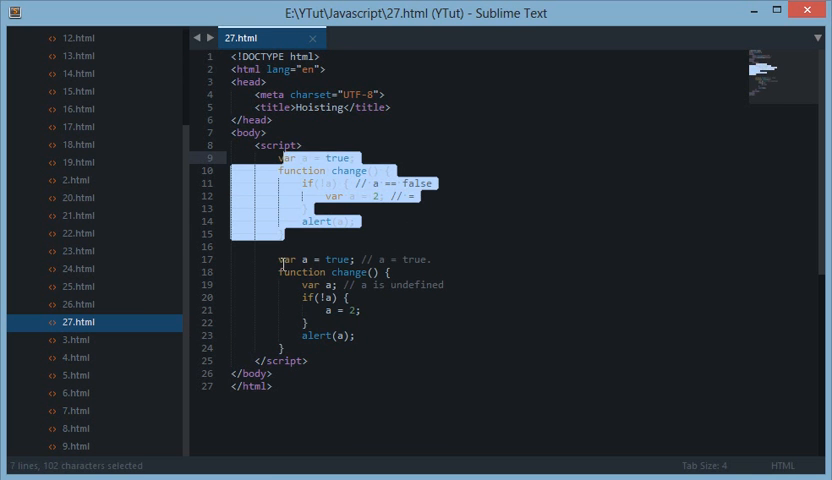
click(384, 322)
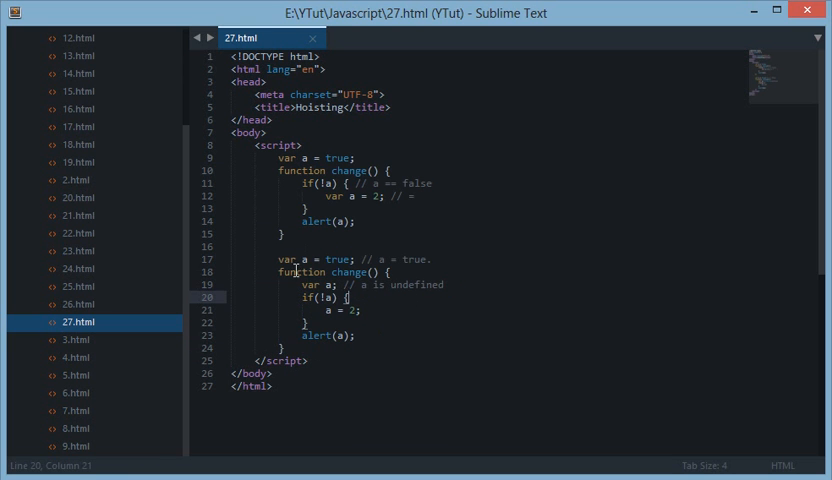
double_click(340, 260)
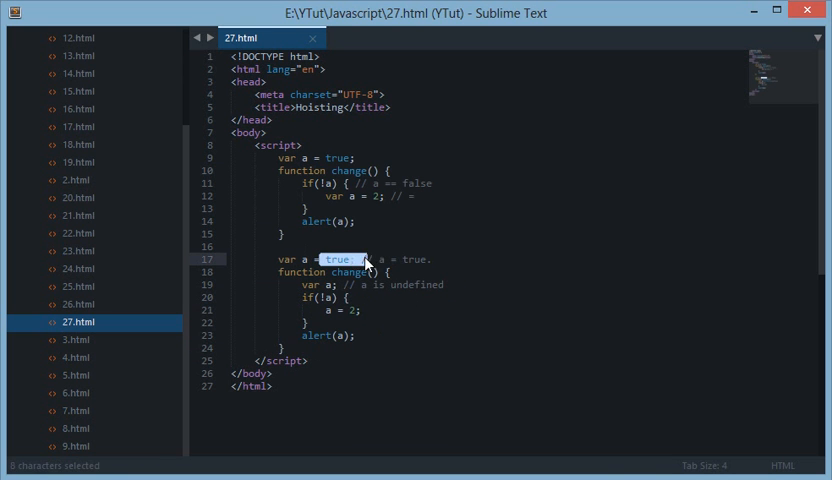
double_click(320, 284)
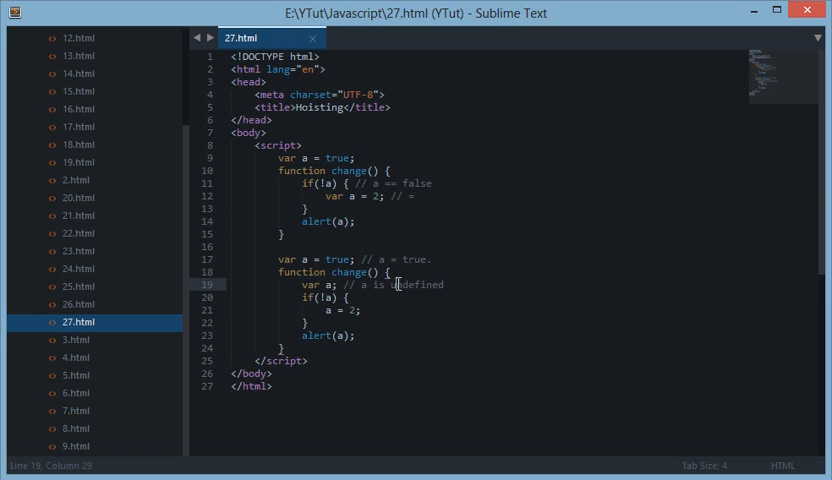
Step: Comment the rewritten if(!a) line with // undefined => false and clear its alert(a) line
double_click(312, 284)
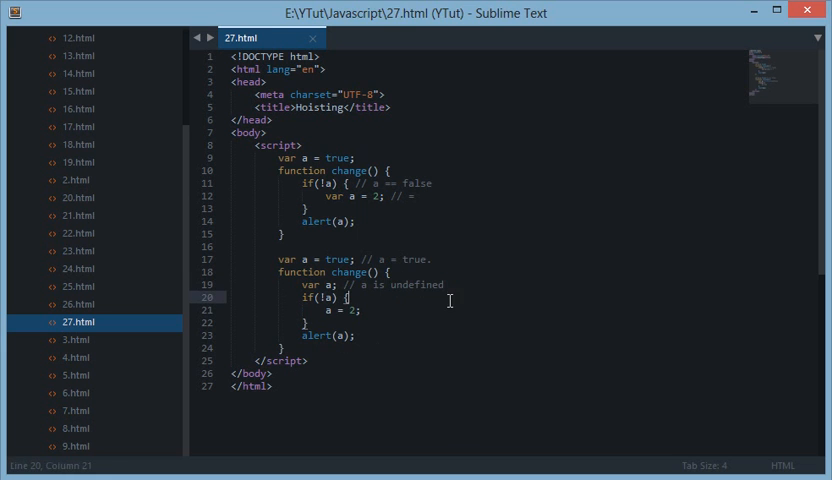
text(// undei)
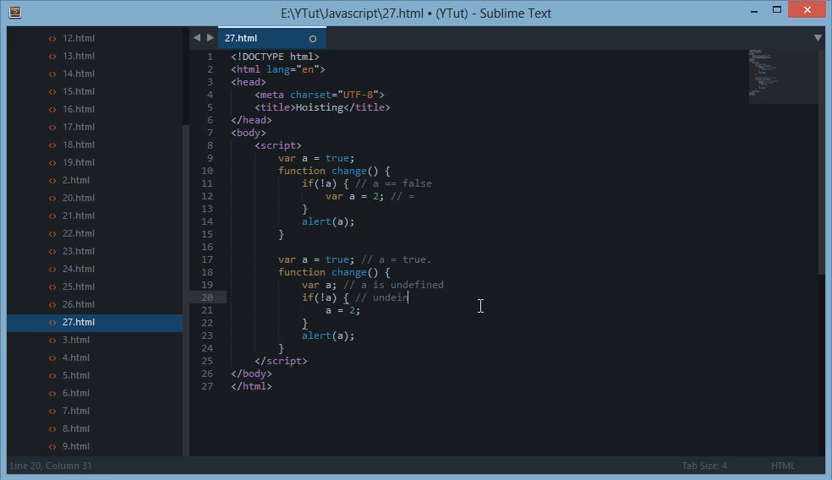
text(ned)
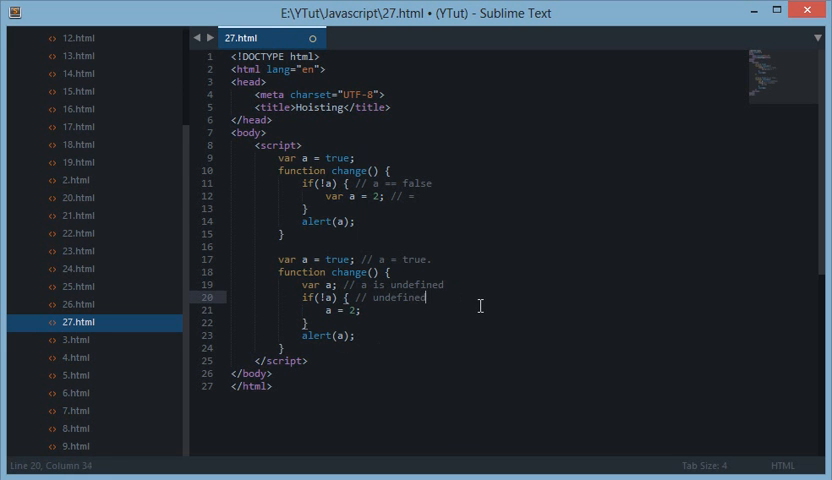
text(=> false)
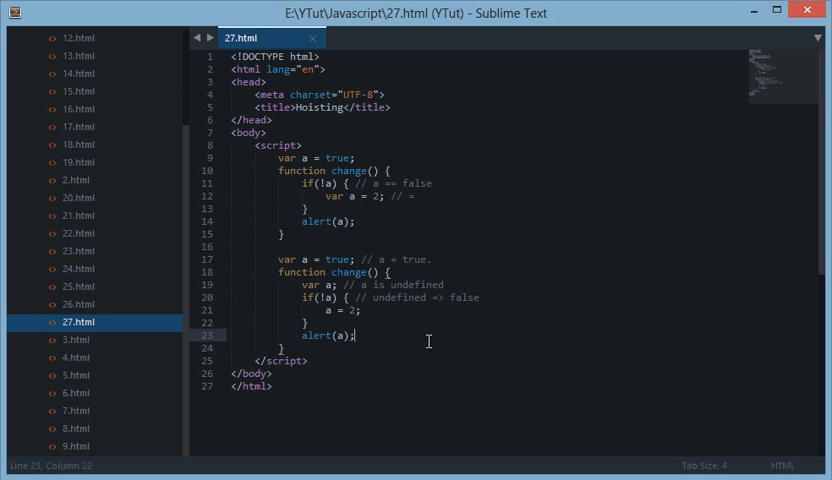
mouse_move(420, 324)
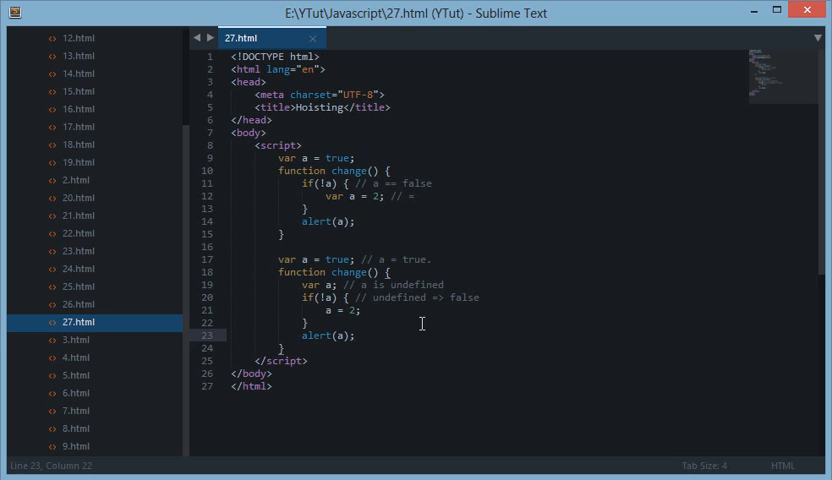
key(enter)
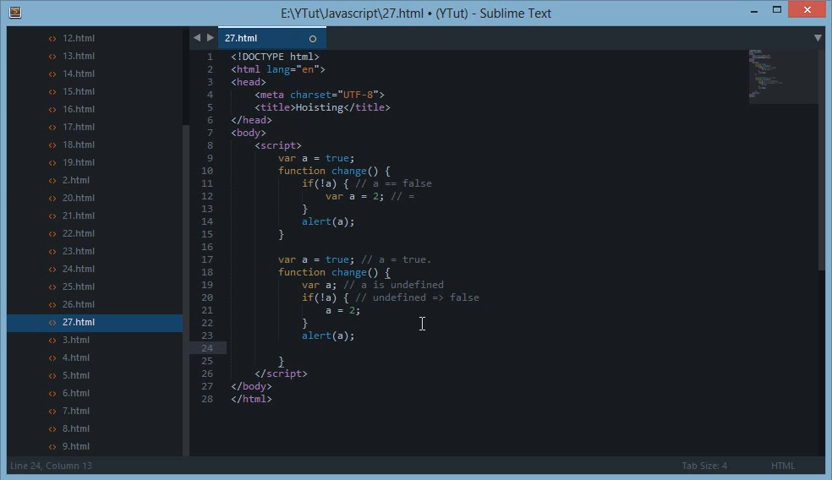